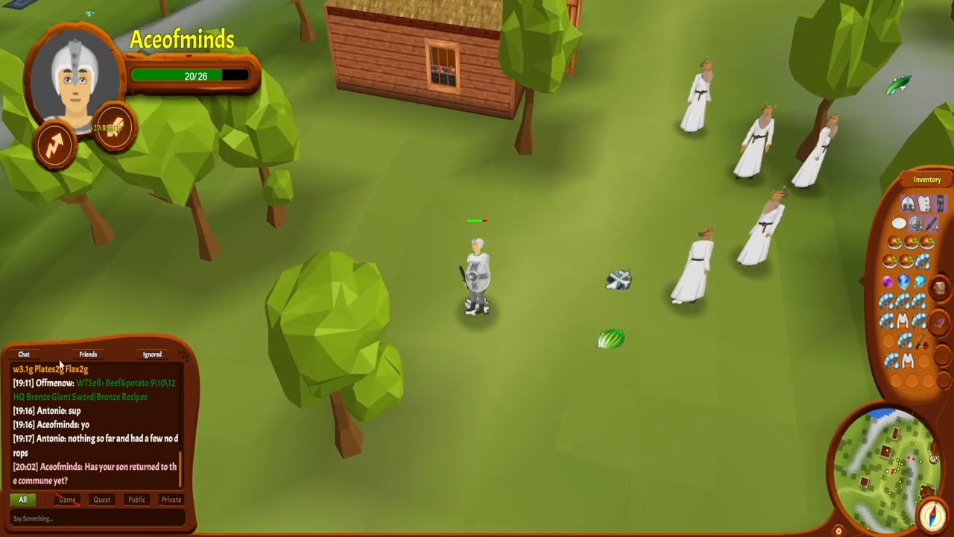
# Switch to the Notepad++ window showing the patch notes text file
pyautogui.press('alt+tab')
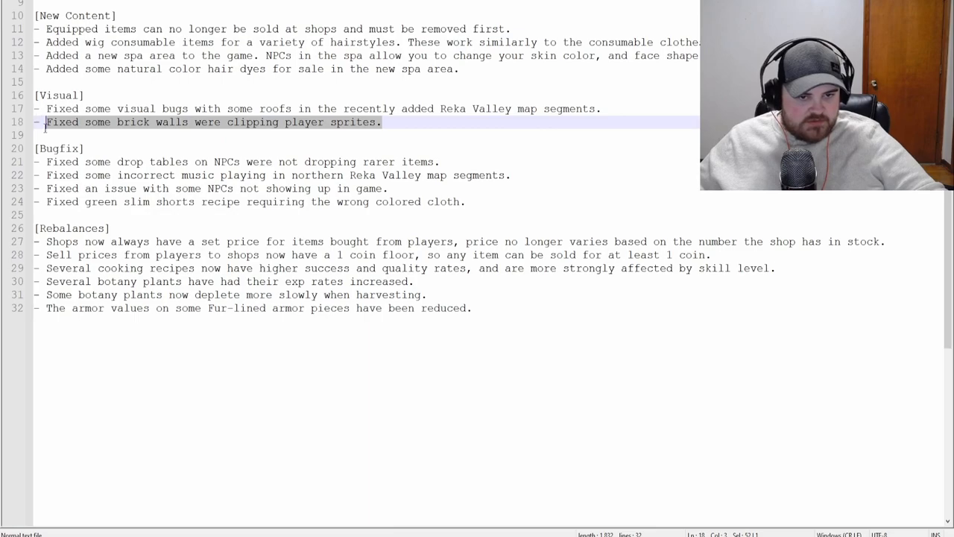
pyautogui.click(218, 122)
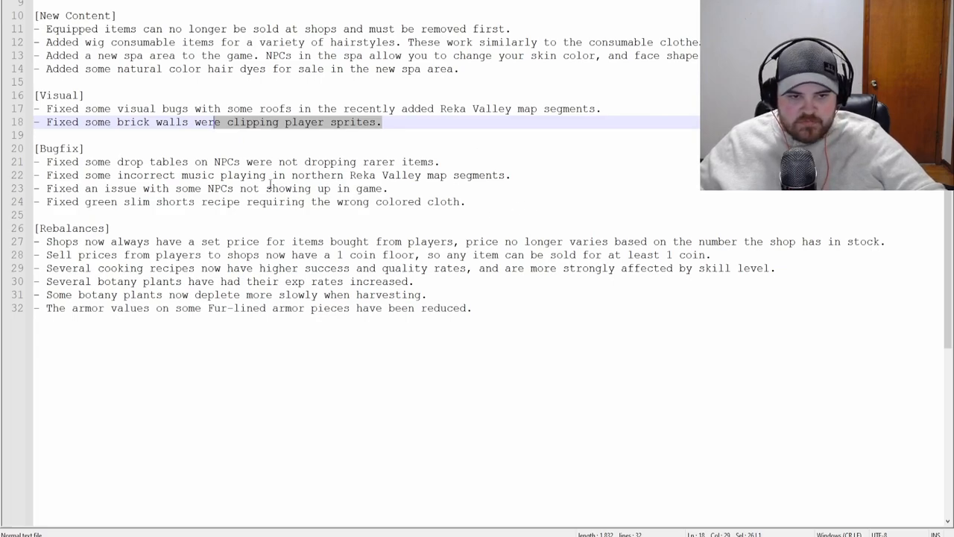
pyautogui.click(254, 161)
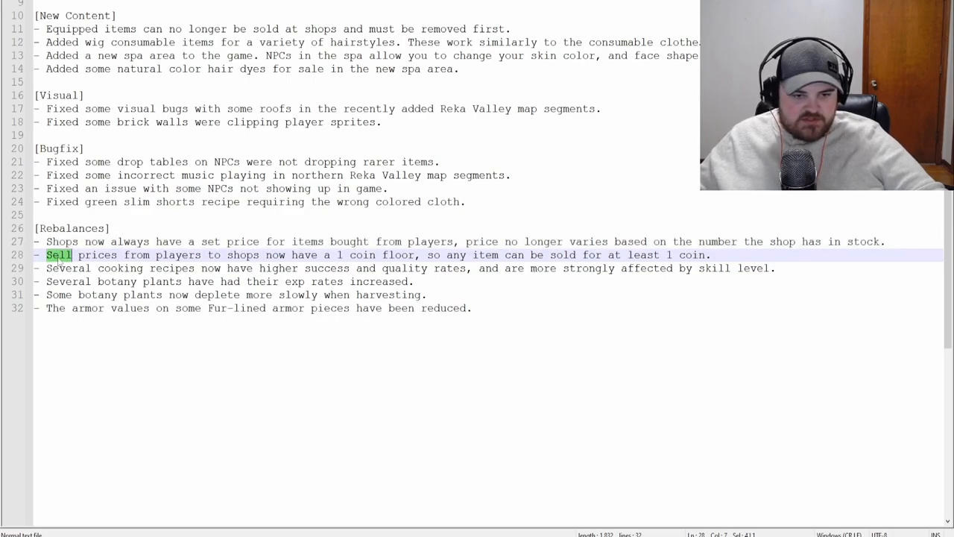
pyautogui.click(209, 253)
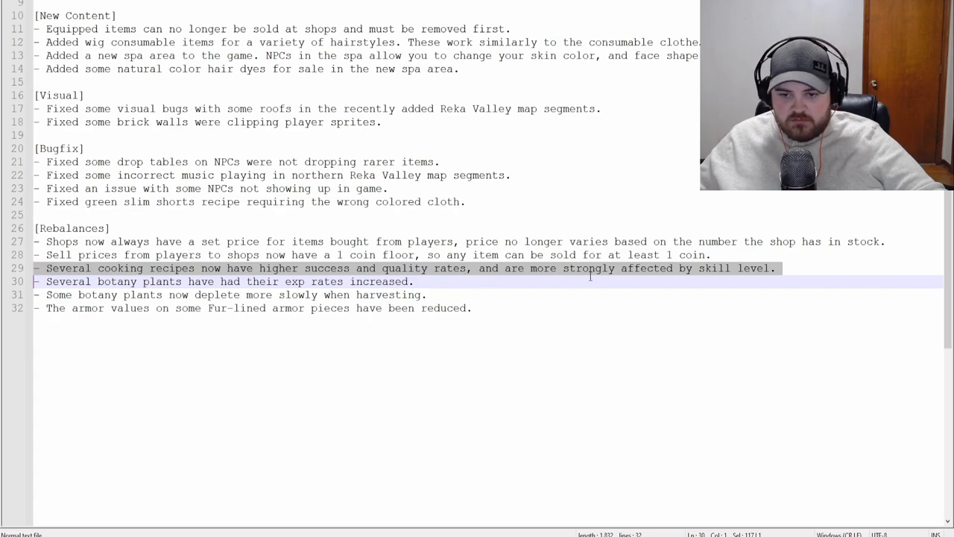
pyautogui.moveTo(708, 276)
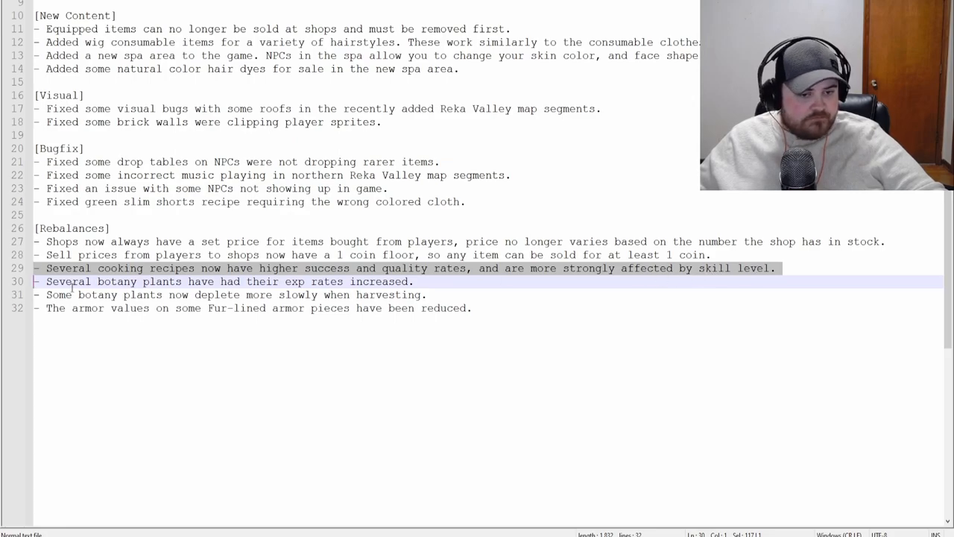
pyautogui.doubleClick(67, 281)
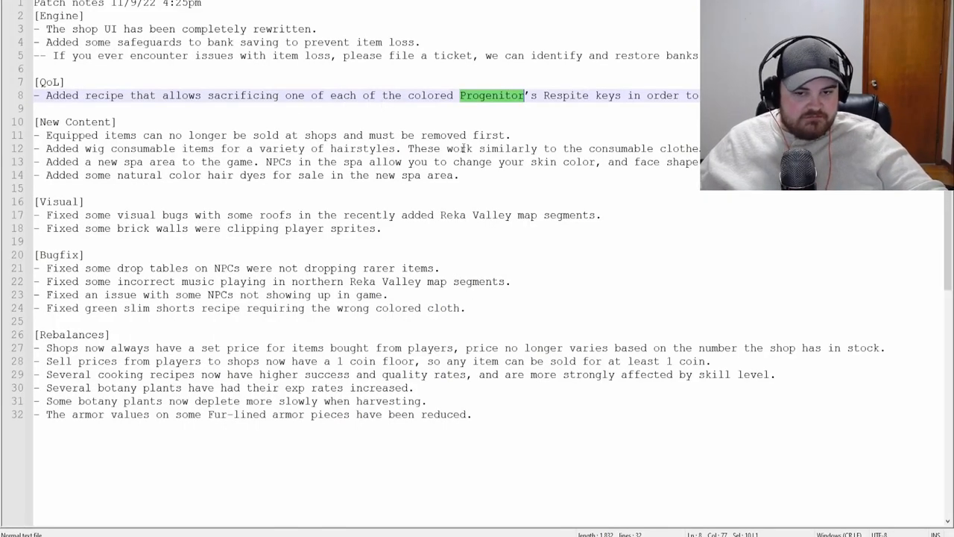
pyautogui.click(459, 175)
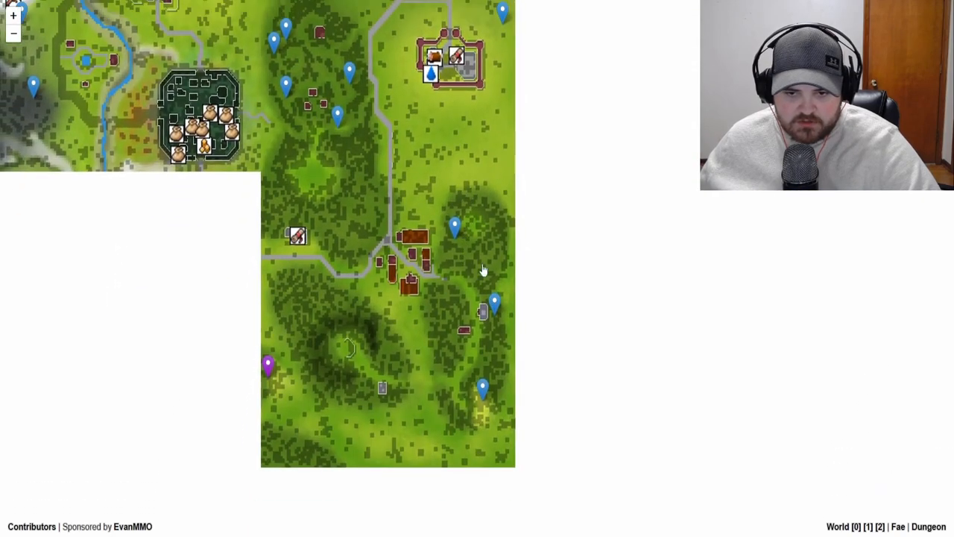
pyautogui.moveTo(447, 314)
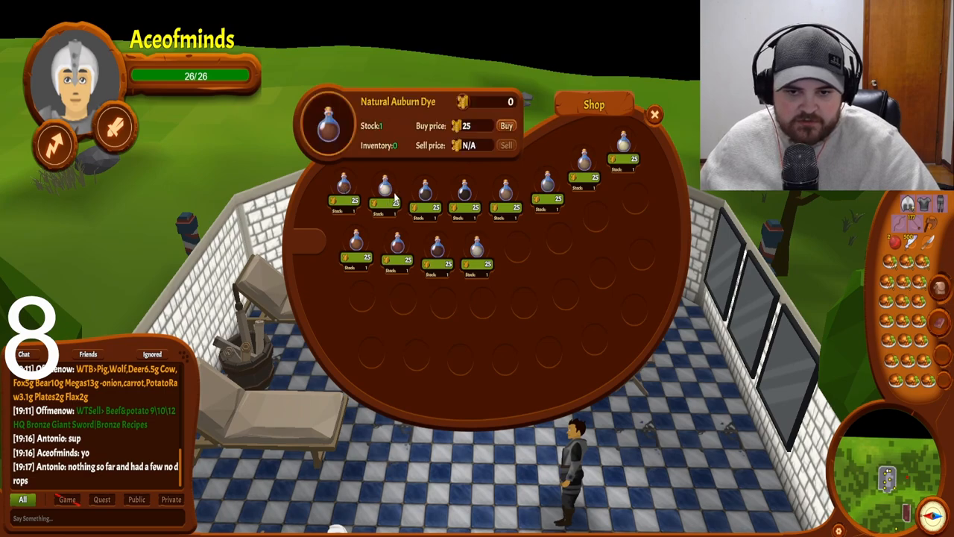
# Talk to the spa shopkeeper to bring up the hair dye shop
pyautogui.click(383, 191)
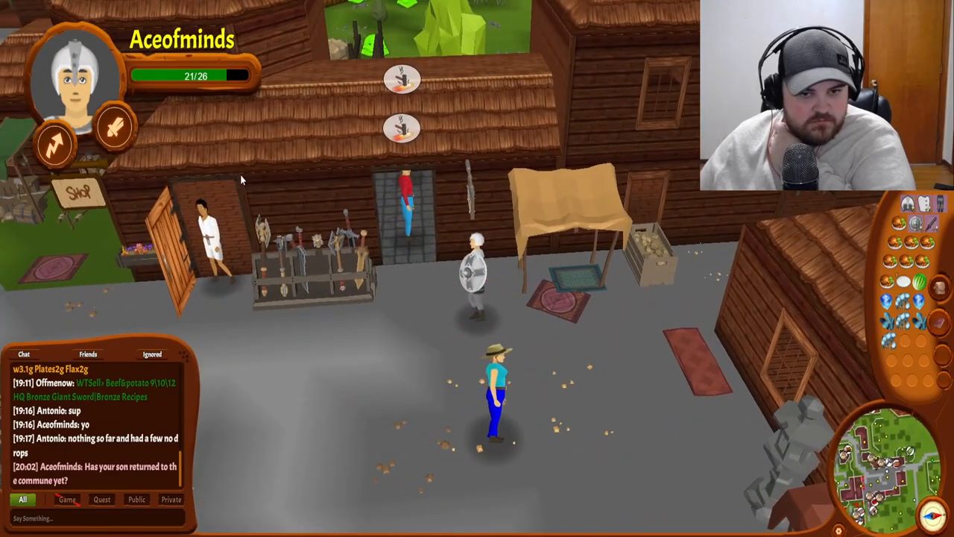
# Start trading at the weapon stall and inspect the Element Card priced at 20 coins
pyautogui.click(432, 152)
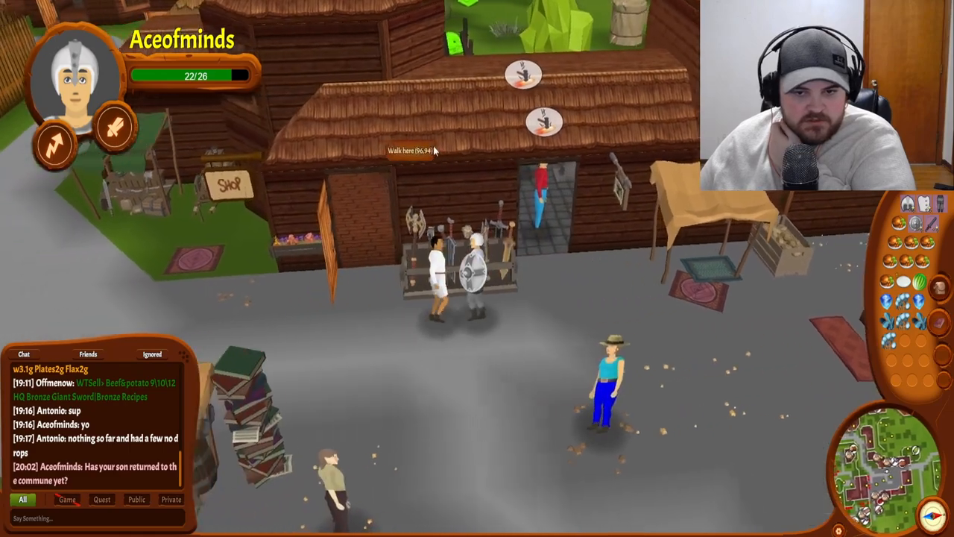
pyautogui.click(434, 149)
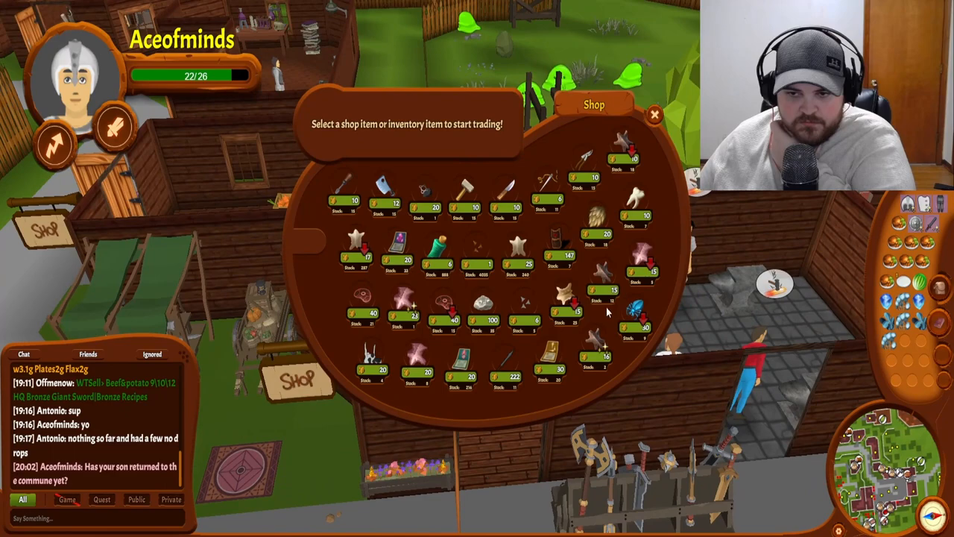
pyautogui.moveTo(519, 296)
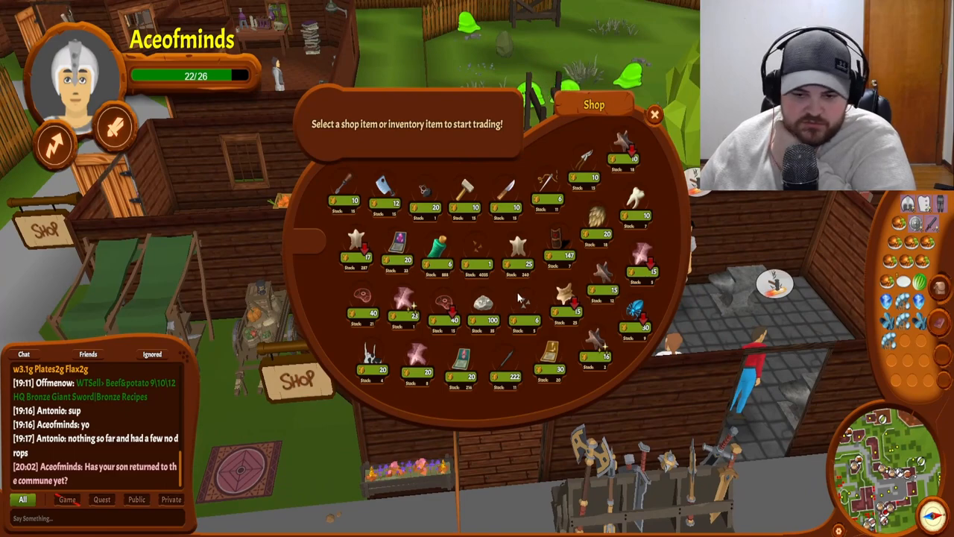
pyautogui.click(462, 370)
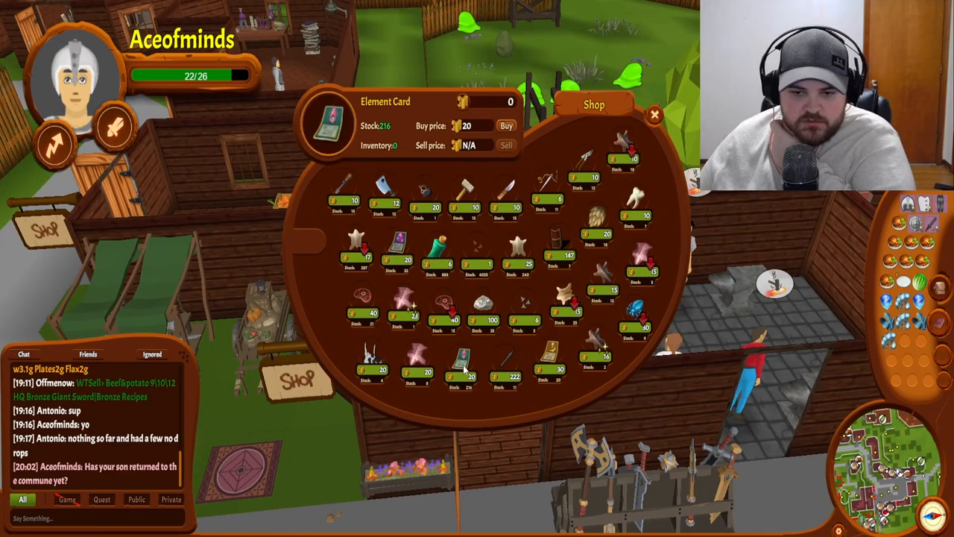
pyautogui.moveTo(485, 351)
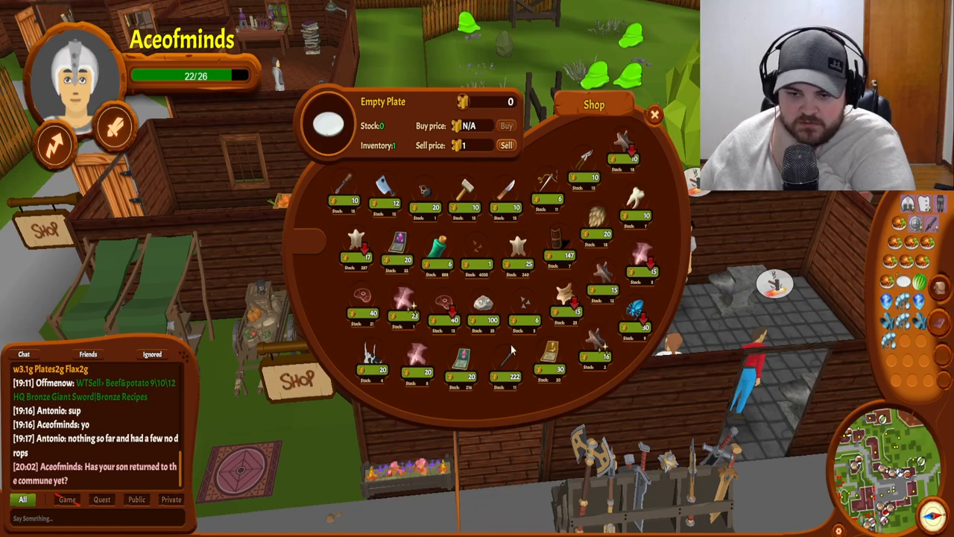
pyautogui.moveTo(525, 382)
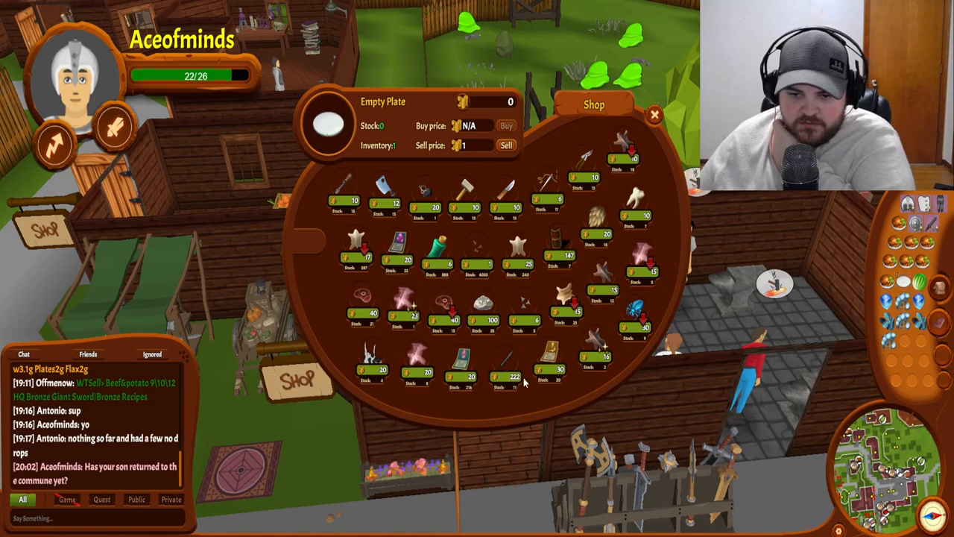
pyautogui.moveTo(582, 172)
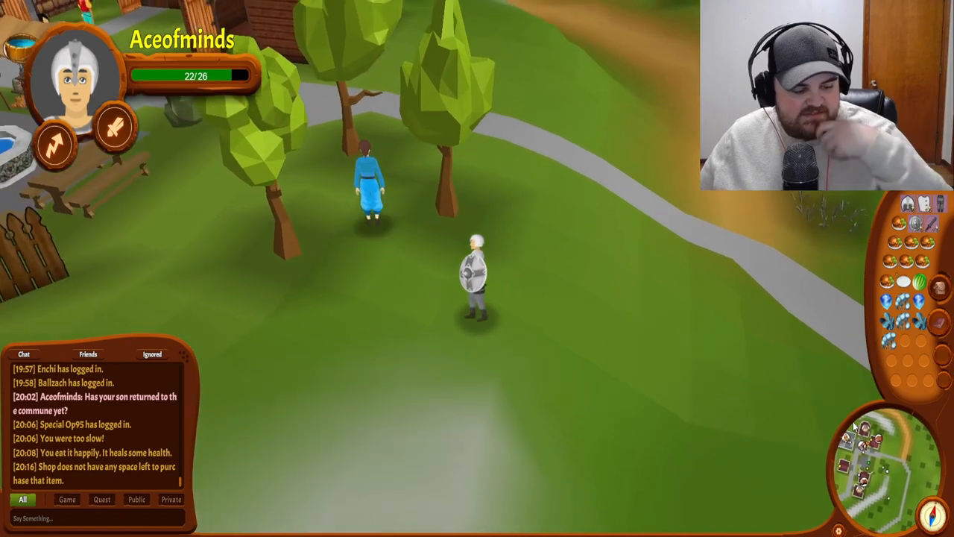
# Walk the character along the street back into the village square
pyautogui.click(212, 134)
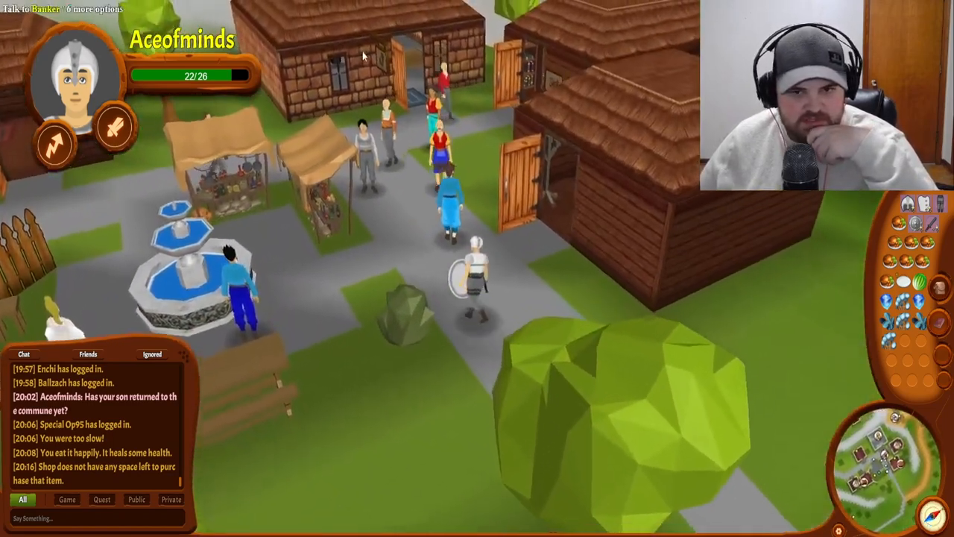
pyautogui.click(477, 135)
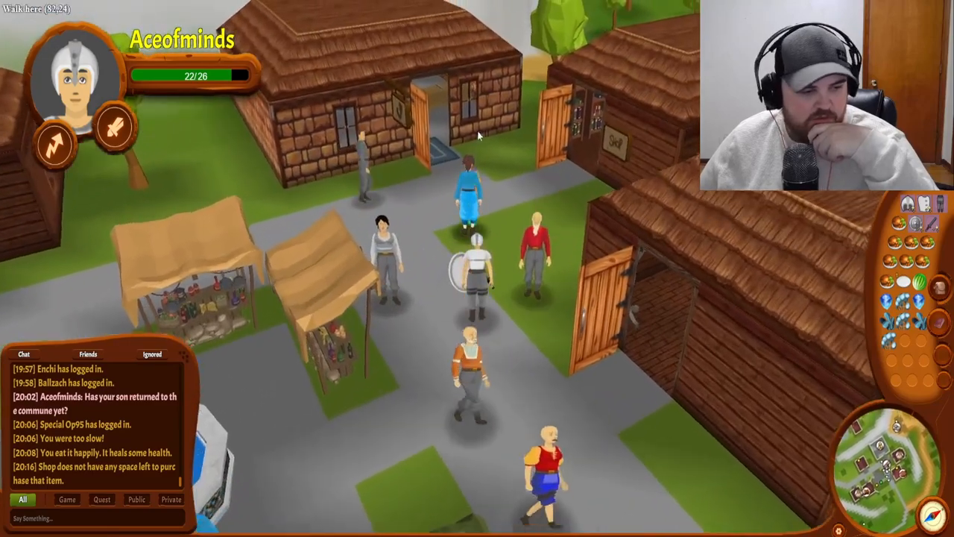